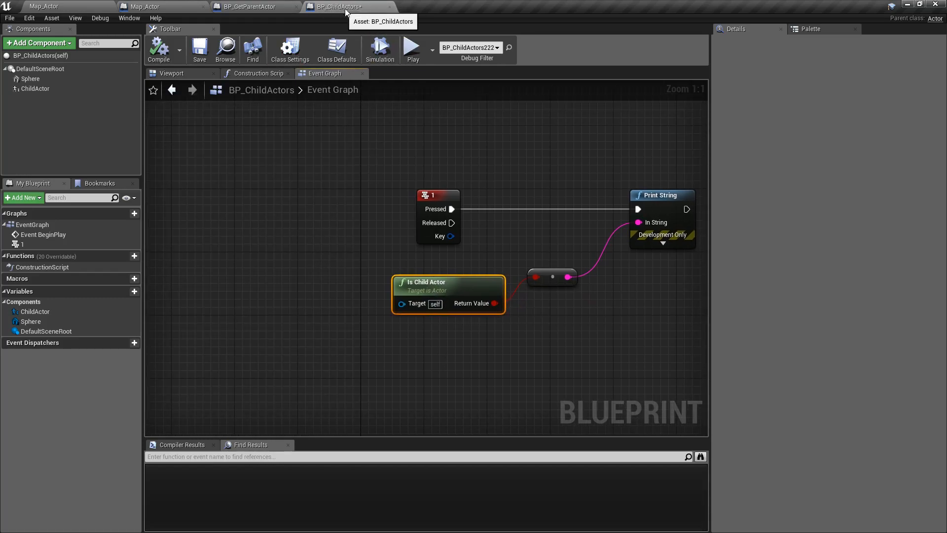
Step: Return to the Map_Actor level editor with BP_GetParentActor selected
left_click(412, 50)
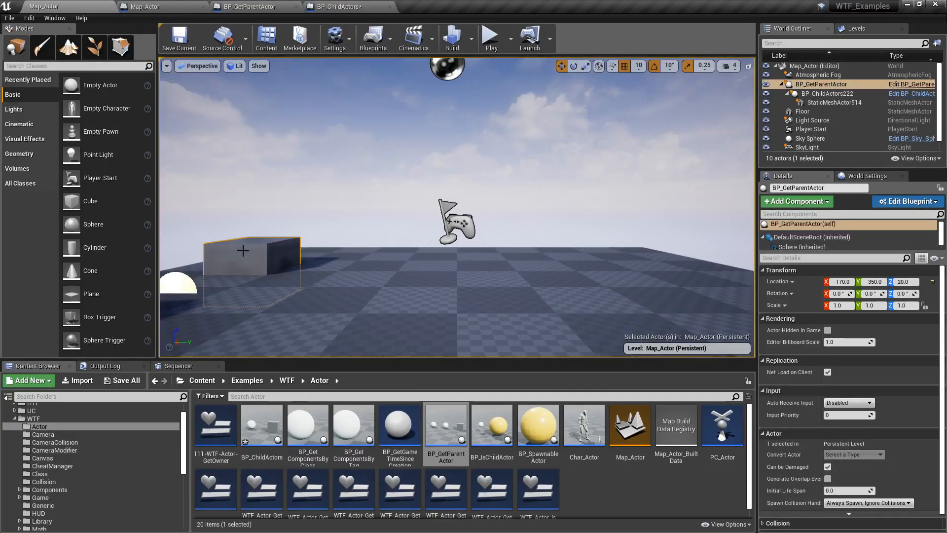
Step: Open BP_GetParentActor, glance at the BP_ChildActors graph, then return to BP_GetParentActor
left_click(247, 6)
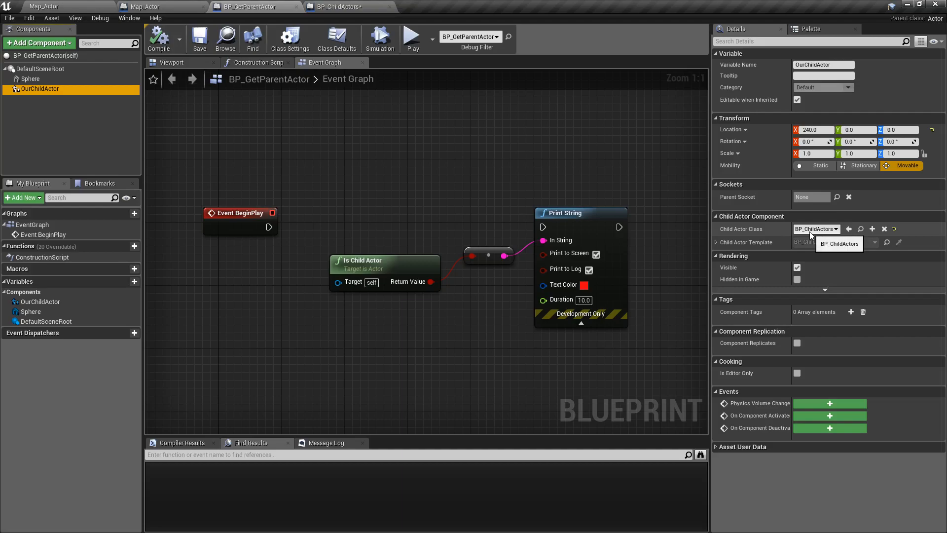
left_click(339, 6)
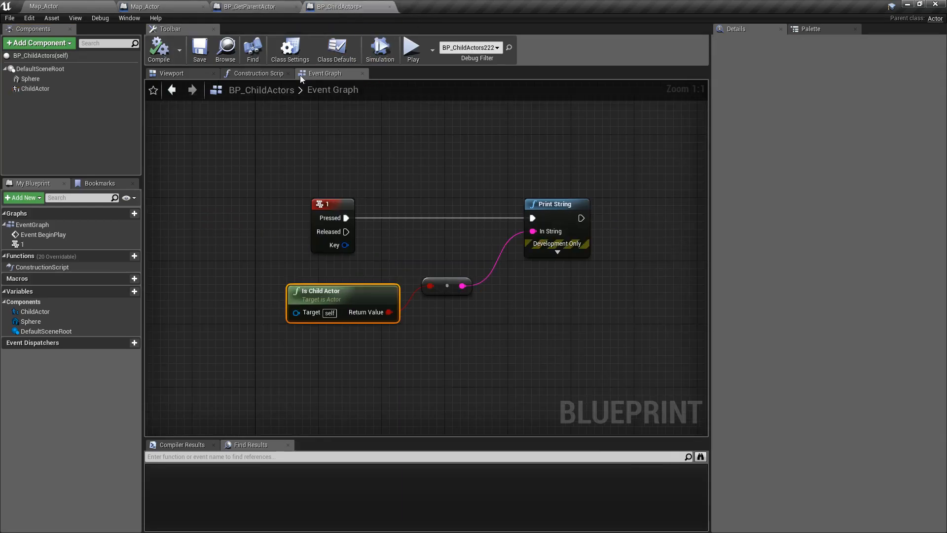
left_click(247, 6)
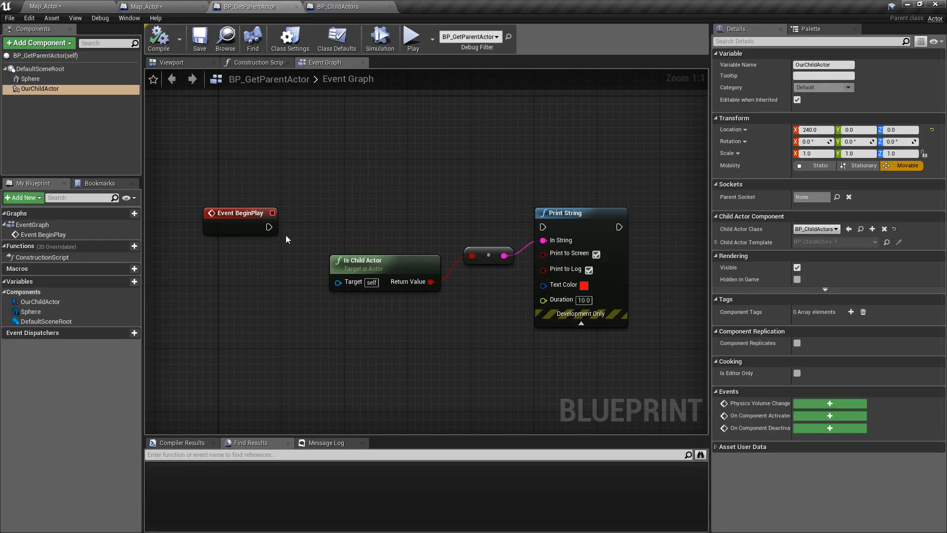
Step: Wire Event BeginPlay into the Is Child Actor Print String and play the level
left_click_drag(269, 227, 542, 226)
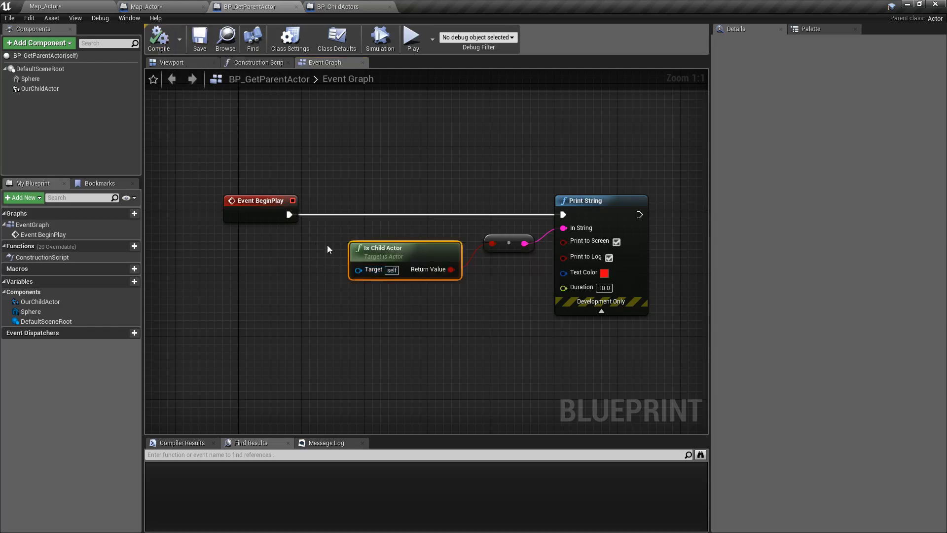
mouse_move(412, 37)
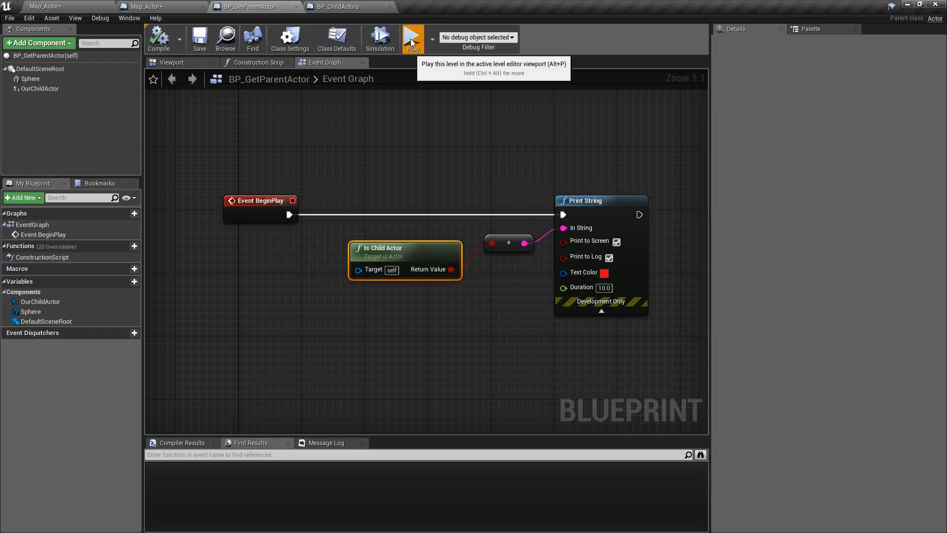
left_click(413, 38)
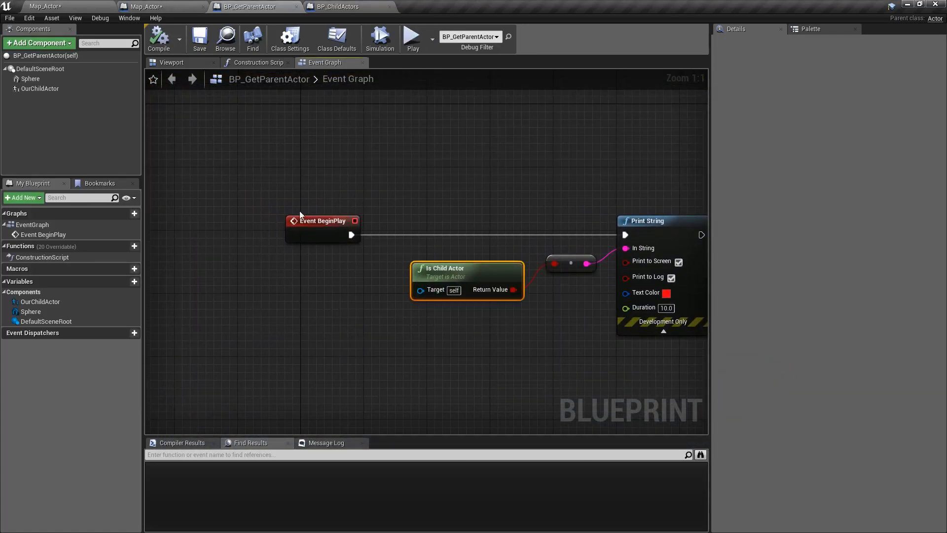
left_click(67, 7)
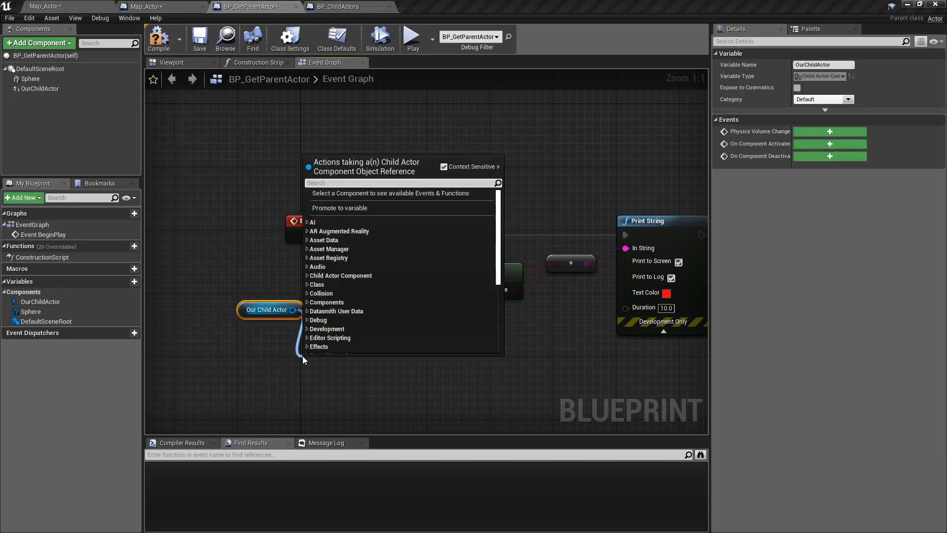
type("get chil")
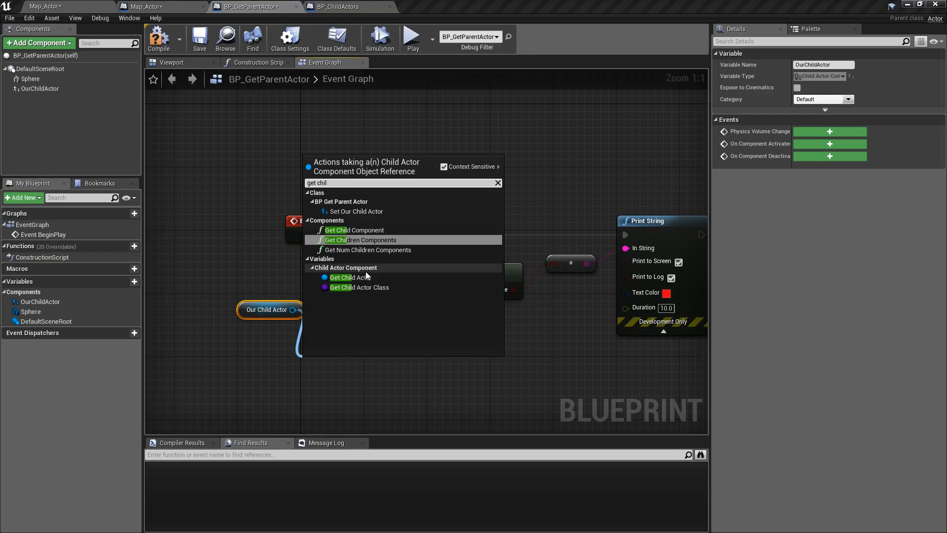
left_click(347, 277)
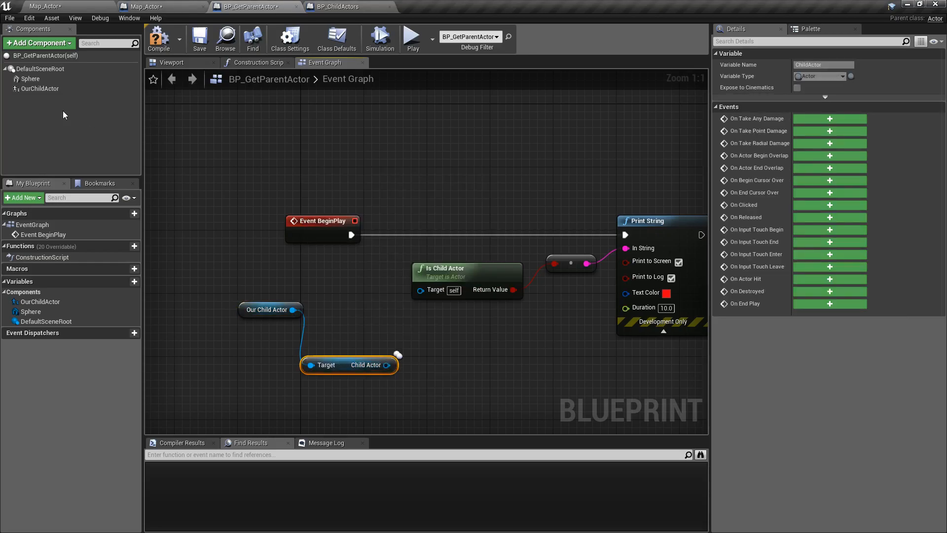
left_click(40, 88)
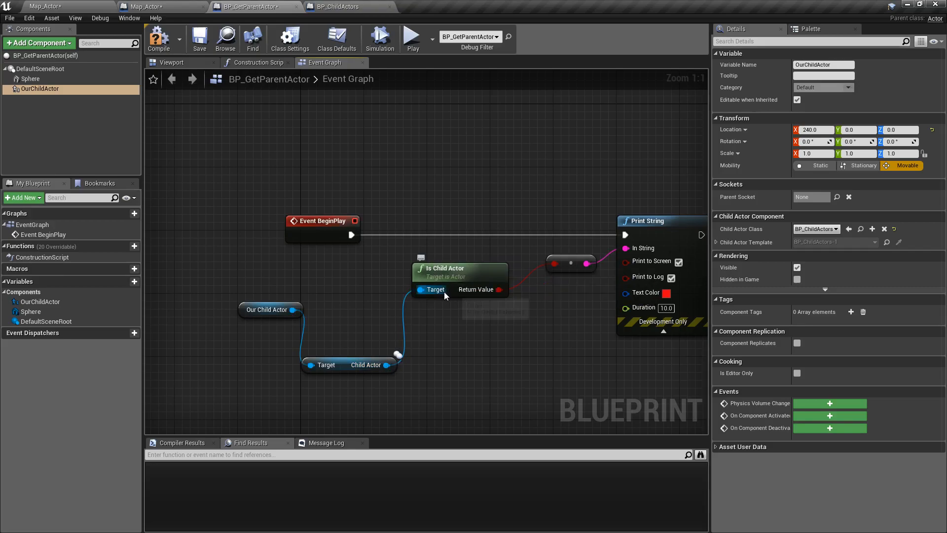
left_click(412, 36)
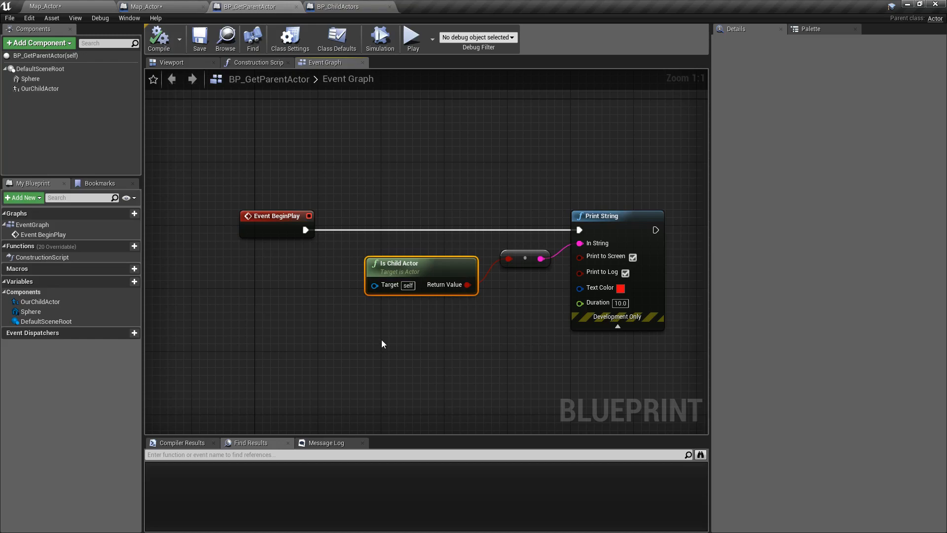
mouse_move(415, 366)
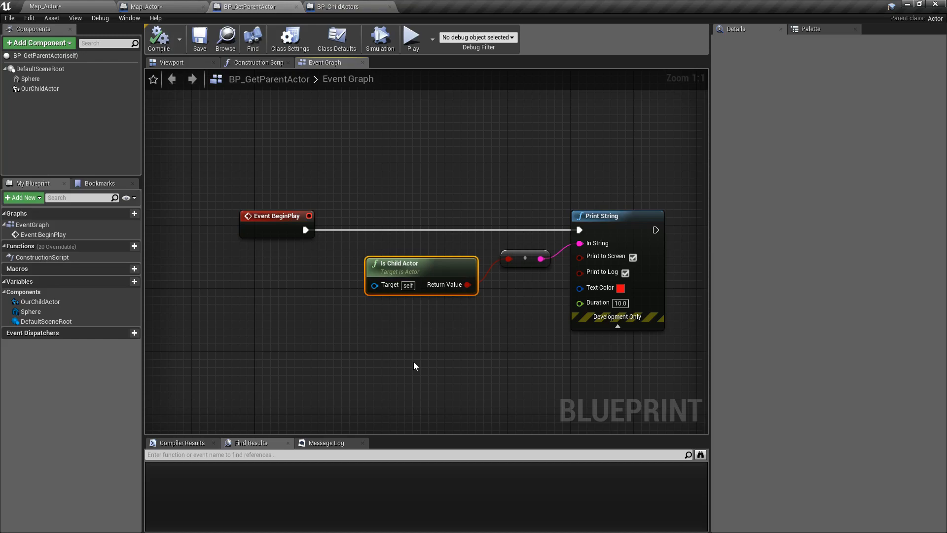
mouse_move(408, 263)
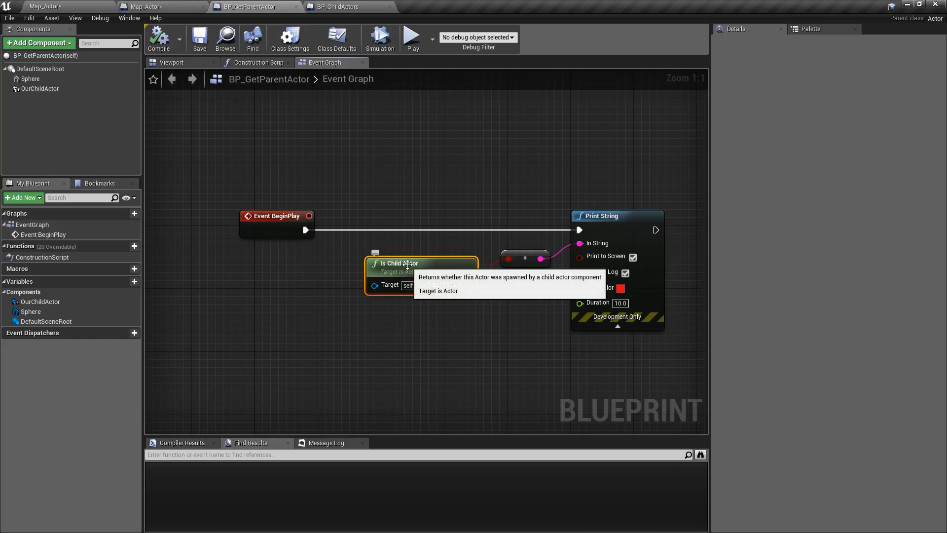
Step: Select the OurChildActor component to view its BP_ChildActors child actor class
left_click(40, 88)
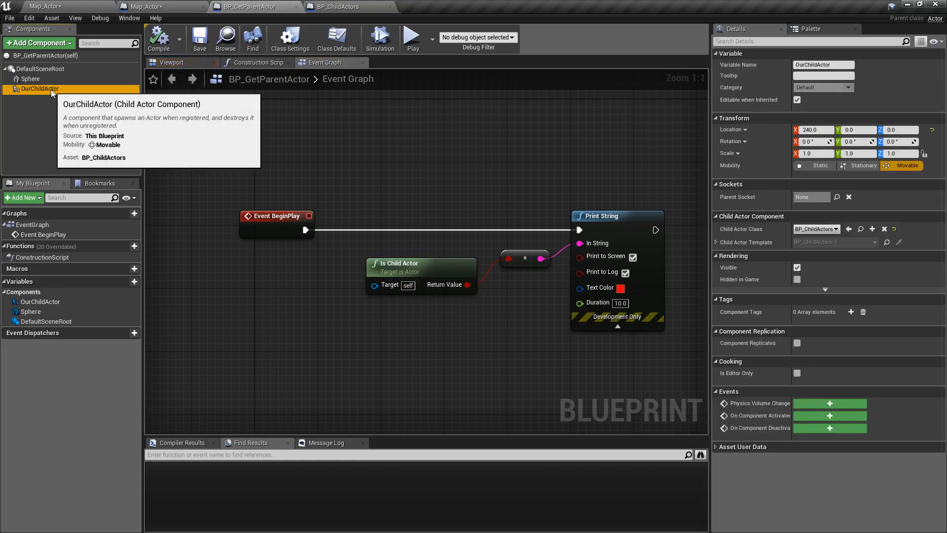